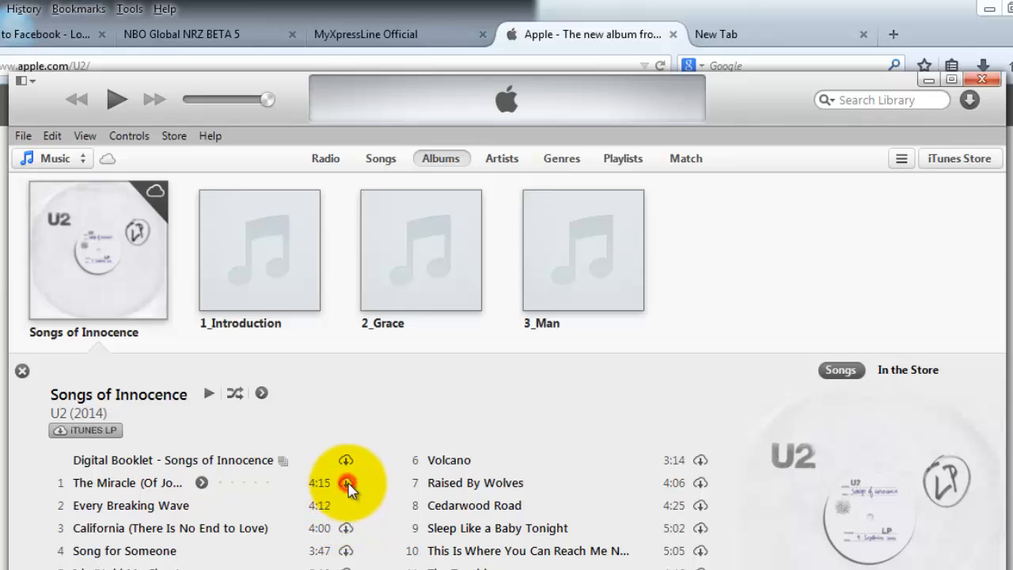
Try downloading The Miracle, dismiss the not-authorized warning, and check the iTunes version information
{"action": "left_click", "coordinate": [348, 483]}
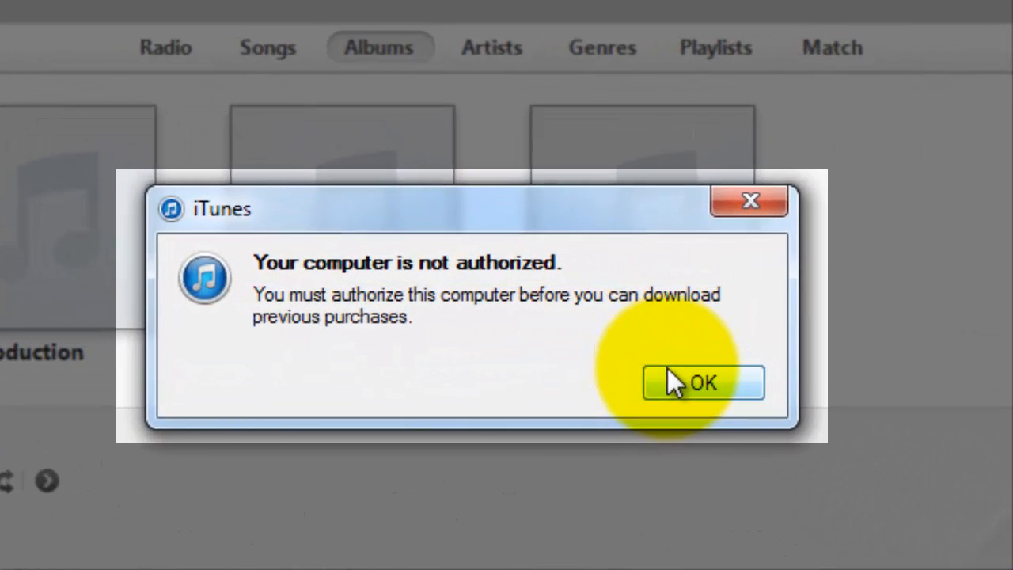
{"action": "mouse_move", "coordinate": [660, 435]}
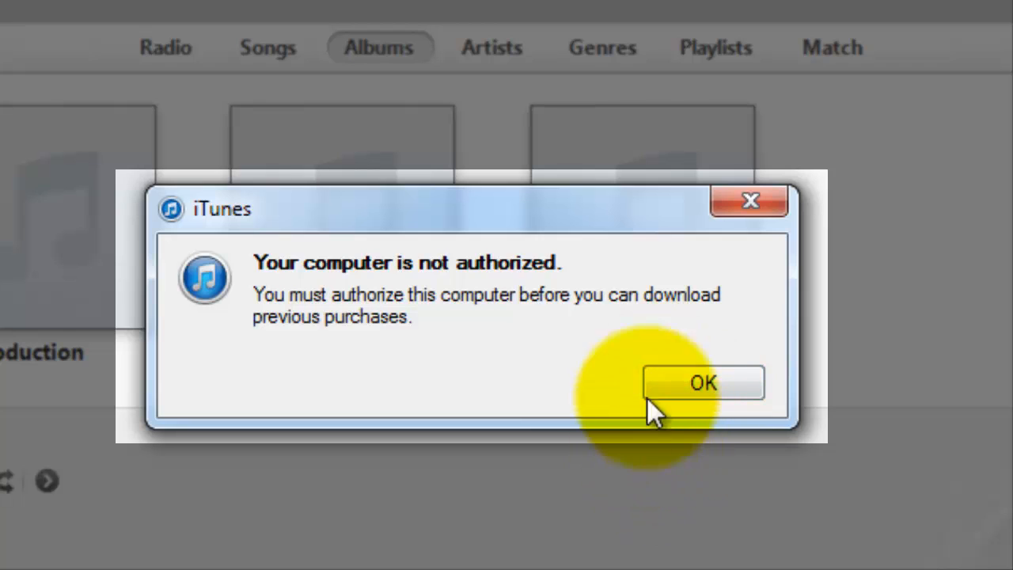
{"action": "mouse_move", "coordinate": [749, 201]}
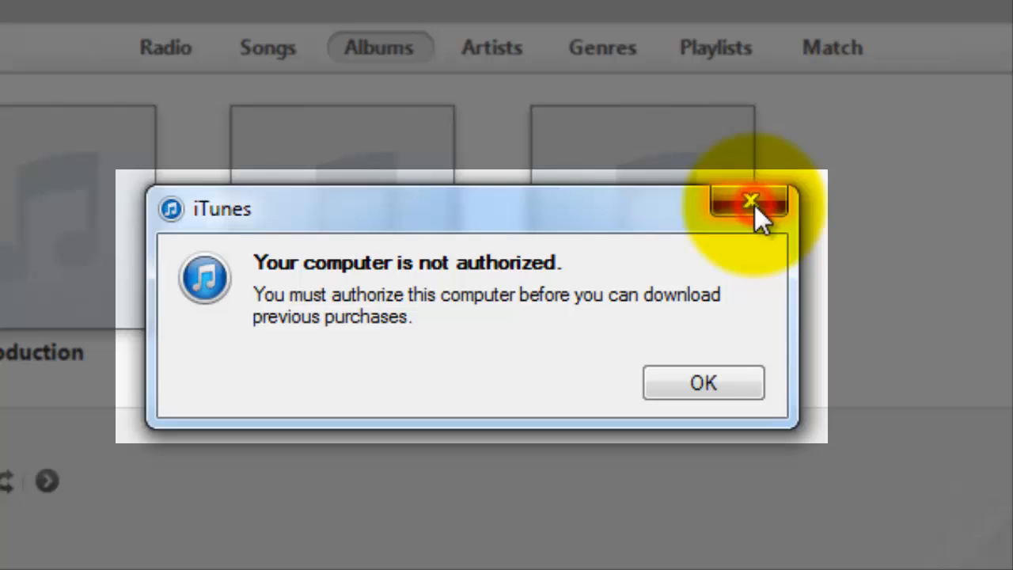
{"action": "left_click", "coordinate": [749, 200]}
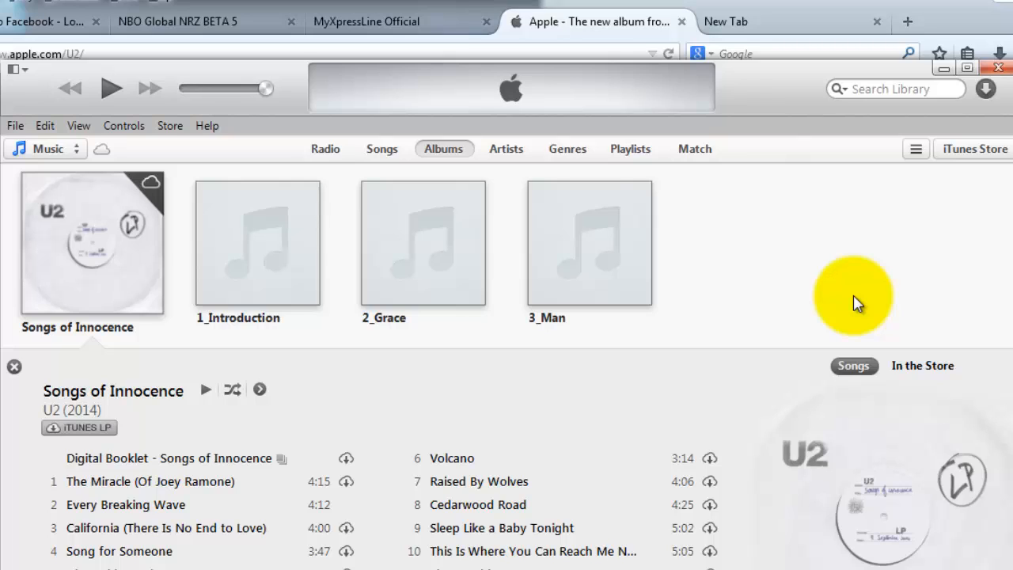
{"action": "mouse_move", "coordinate": [206, 126]}
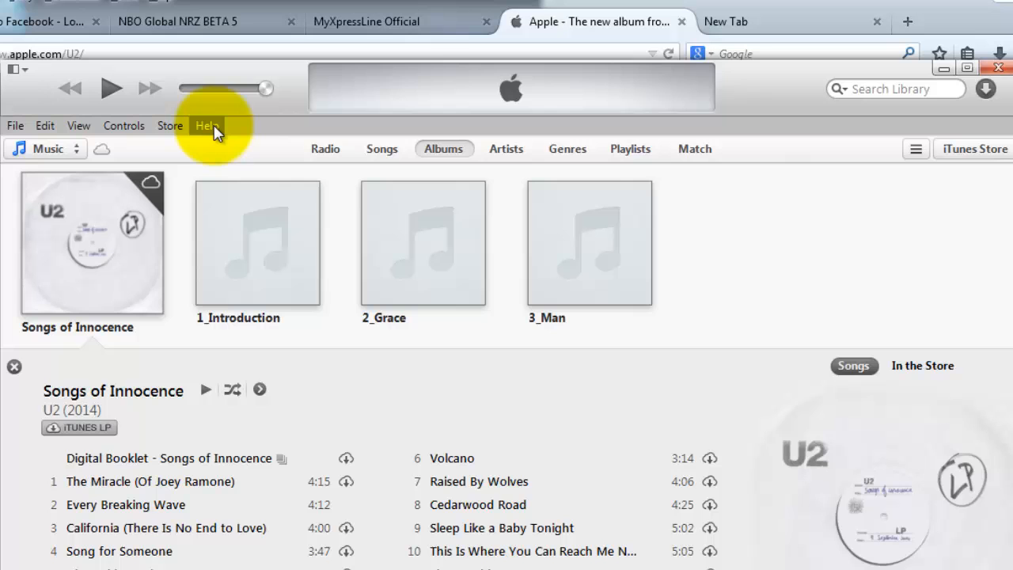
{"action": "left_click", "coordinate": [207, 126]}
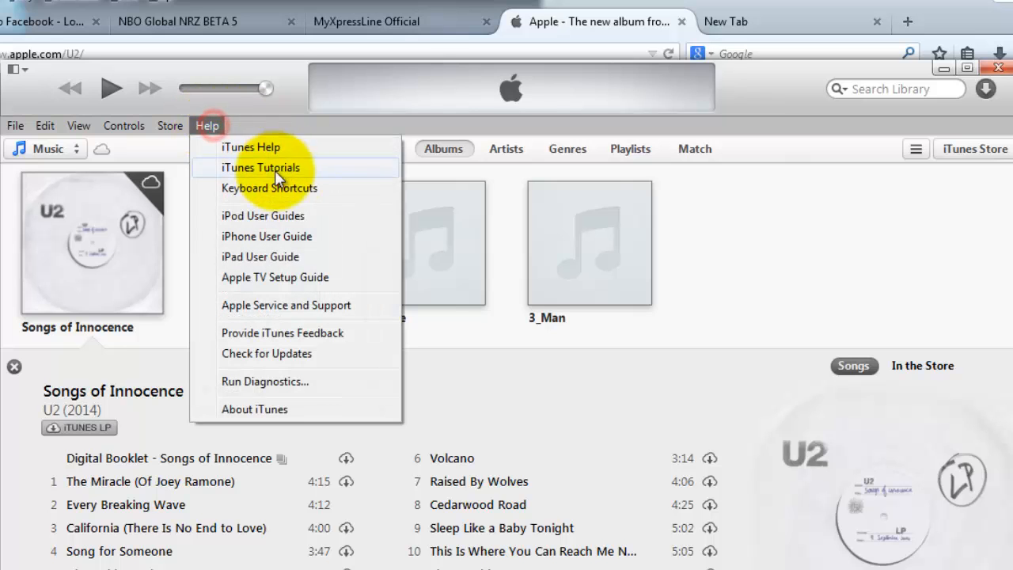
{"action": "left_click", "coordinate": [254, 408]}
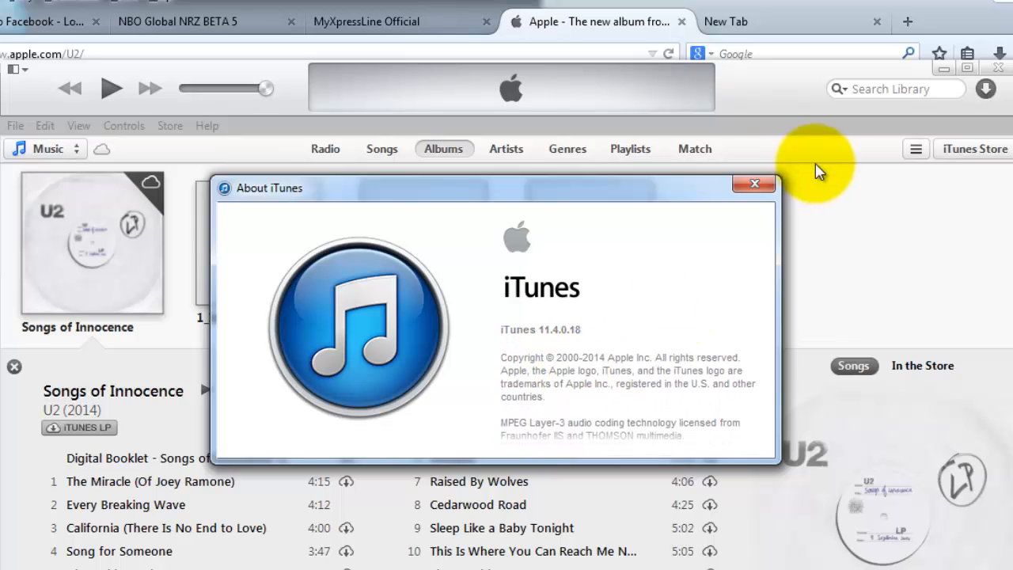
{"action": "left_click", "coordinate": [753, 184]}
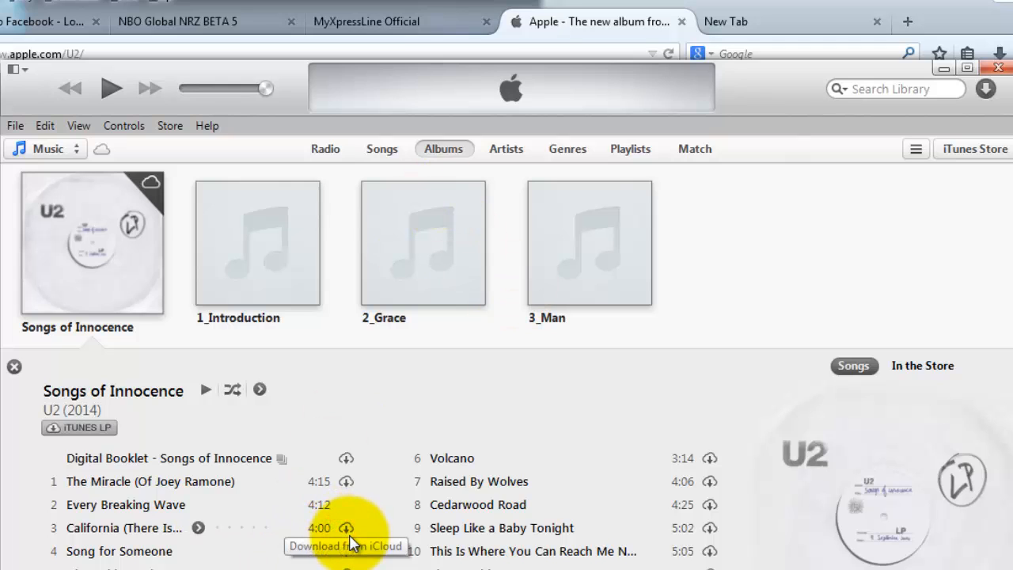
Try downloading California, dismiss the warning, then choose Authorize This Computer from the Store menu
{"action": "left_click", "coordinate": [346, 528]}
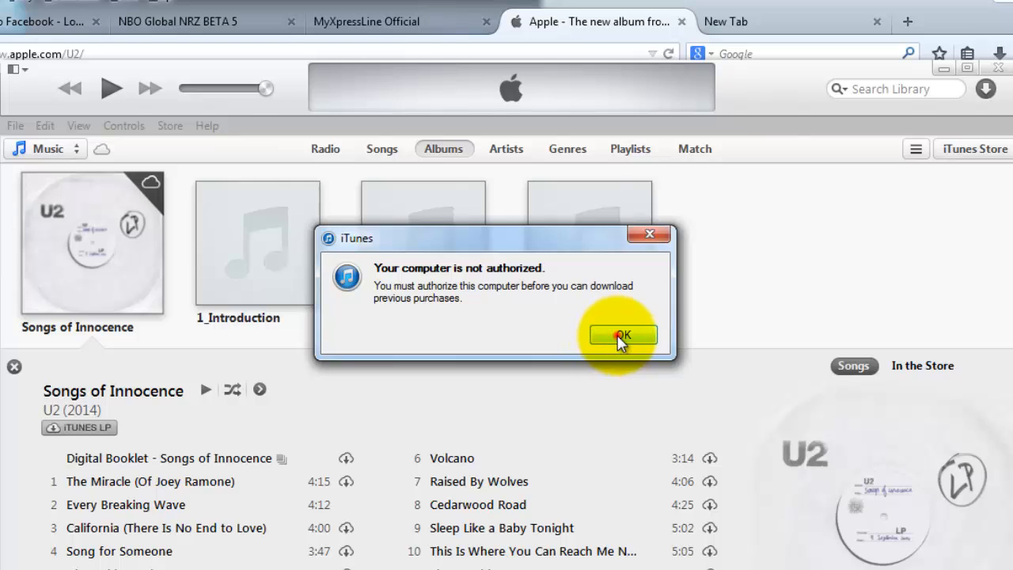
{"action": "left_click", "coordinate": [622, 334]}
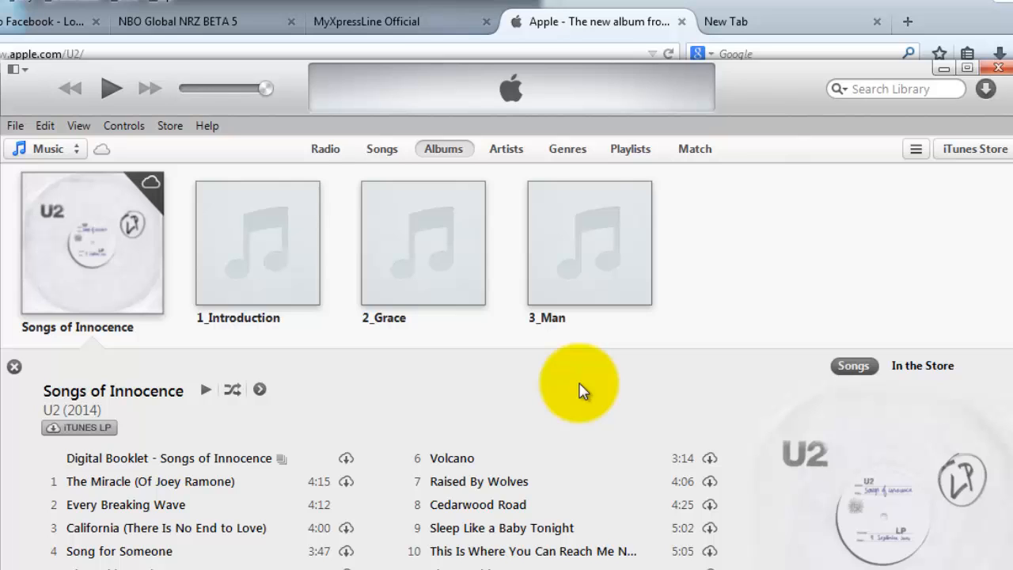
{"action": "mouse_move", "coordinate": [459, 336]}
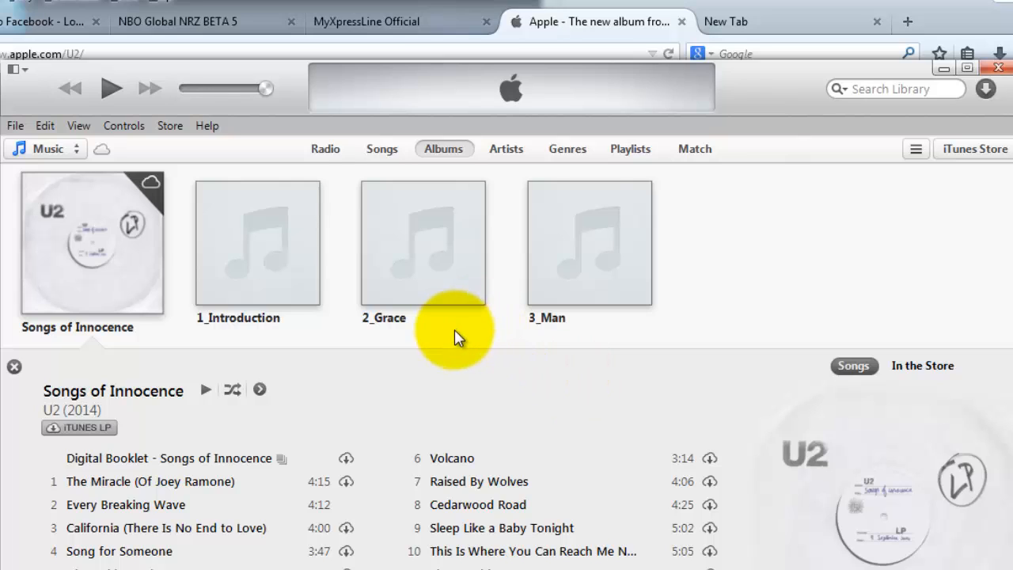
{"action": "left_click", "coordinate": [169, 125]}
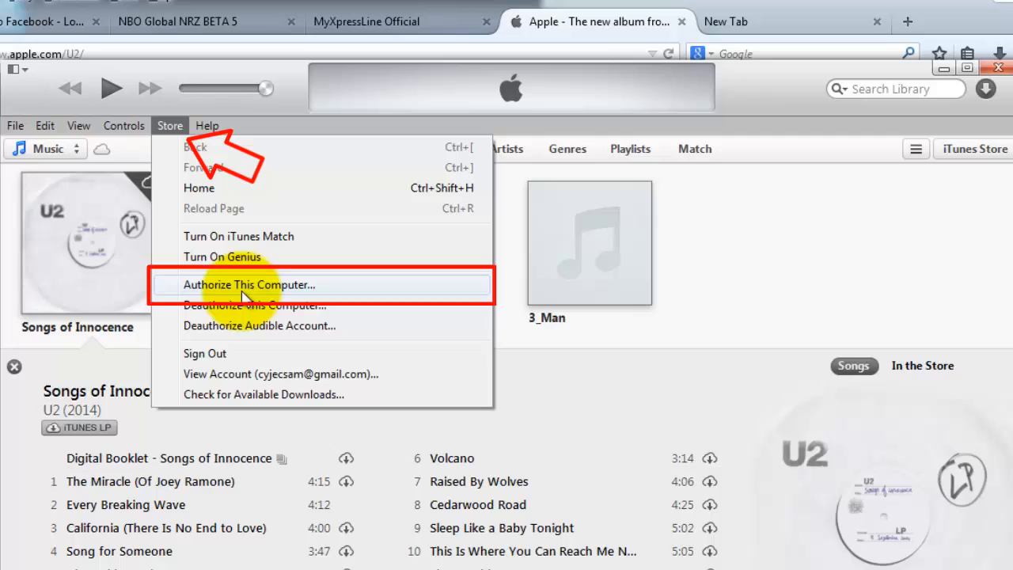
{"action": "left_click", "coordinate": [170, 125]}
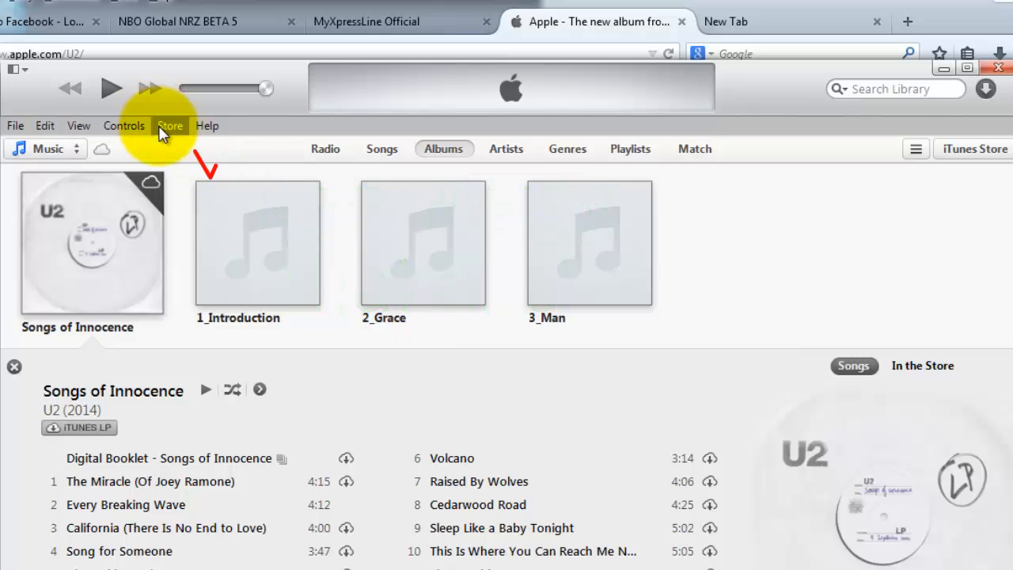
{"action": "left_click", "coordinate": [170, 125]}
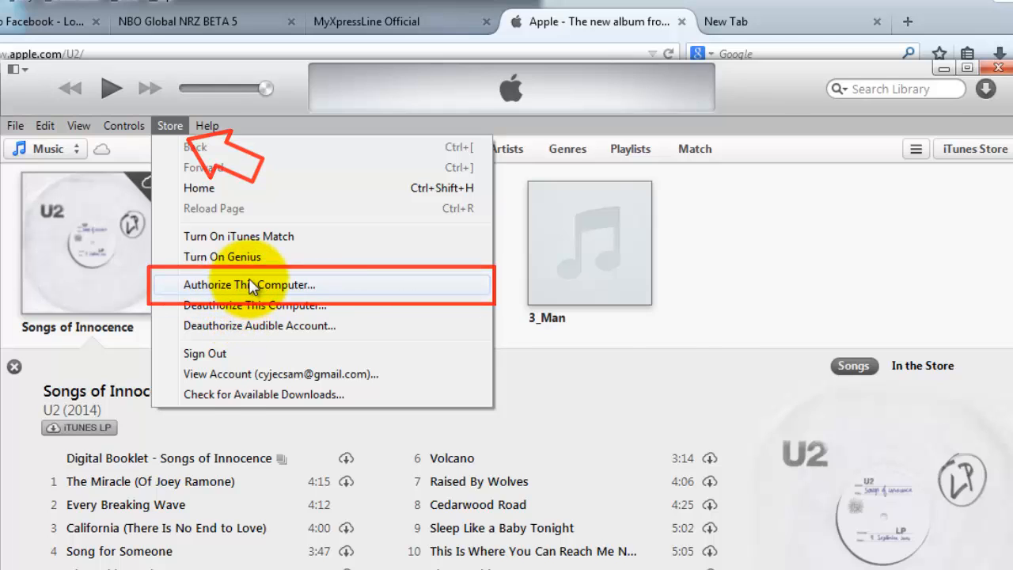
{"action": "left_click", "coordinate": [249, 284]}
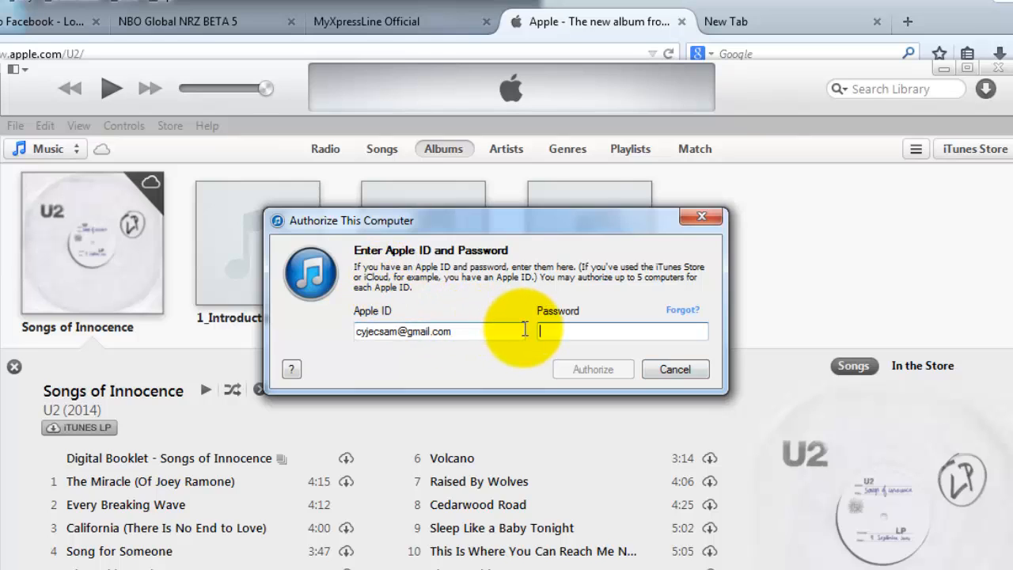
Authorize the computer with the Apple ID password, then download The Miracle (Of Joey Ramone) from iCloud
{"action": "type", "text": "••••"}
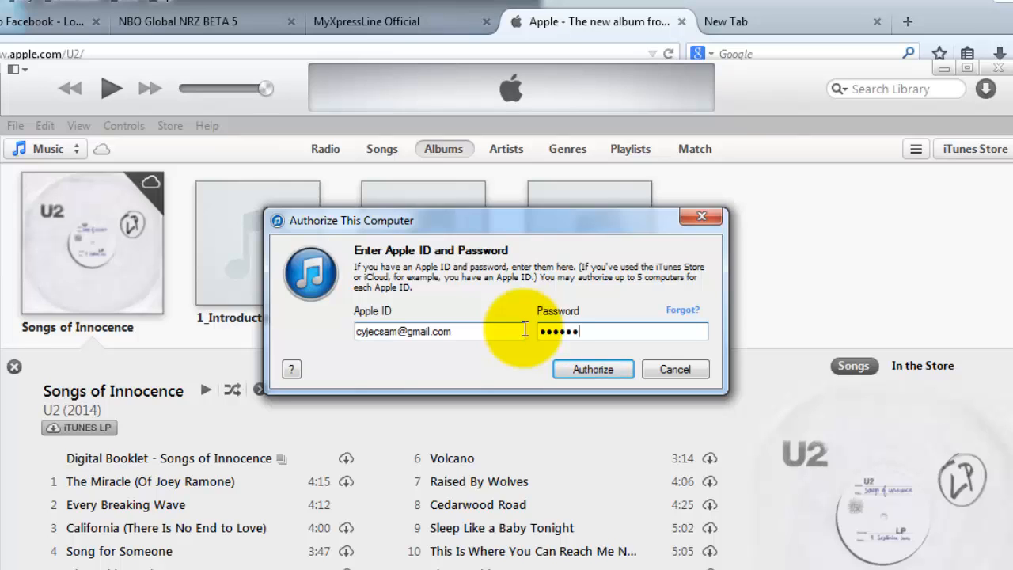
{"action": "left_click", "coordinate": [592, 369]}
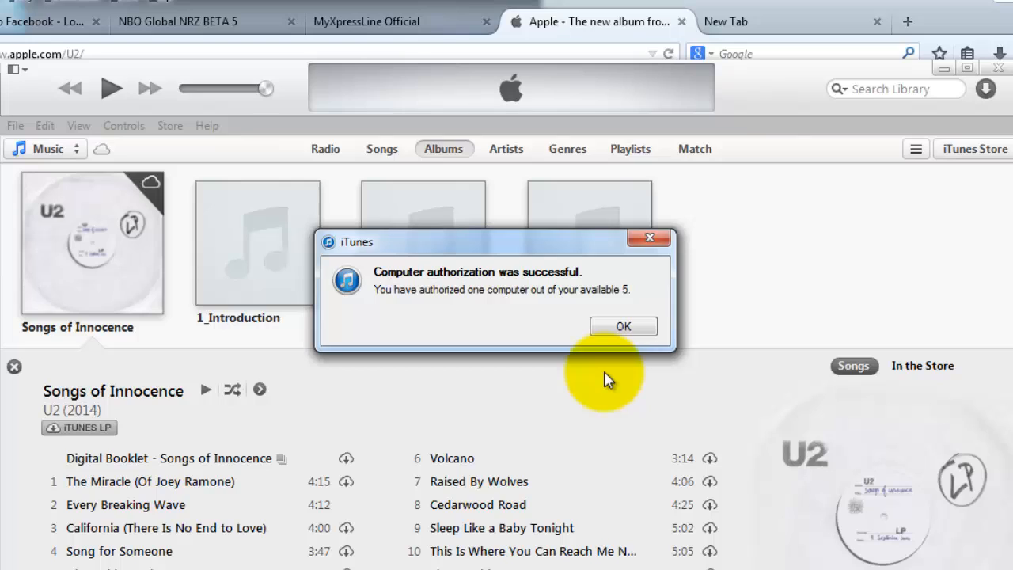
{"action": "mouse_move", "coordinate": [610, 340]}
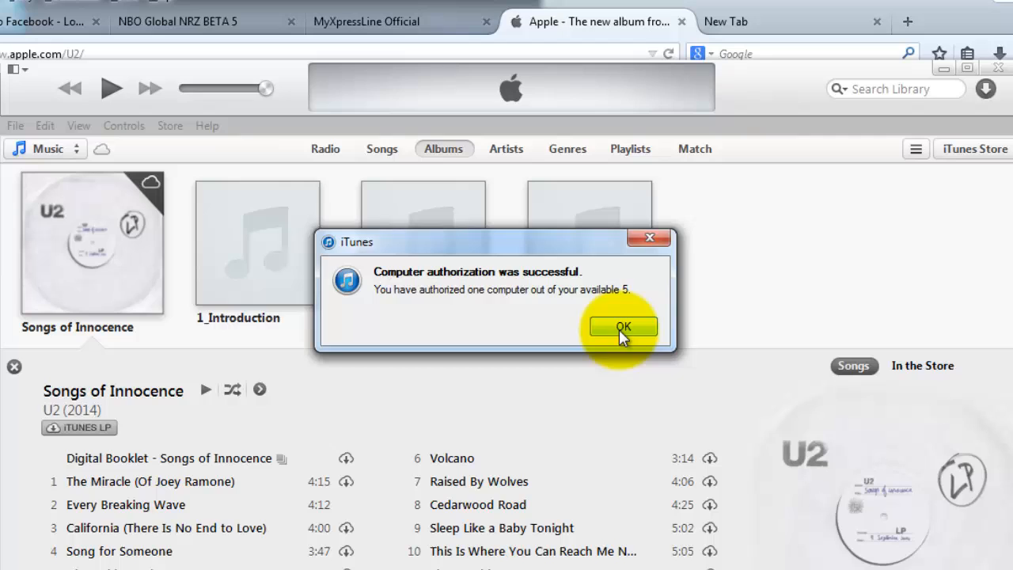
{"action": "left_click", "coordinate": [623, 327]}
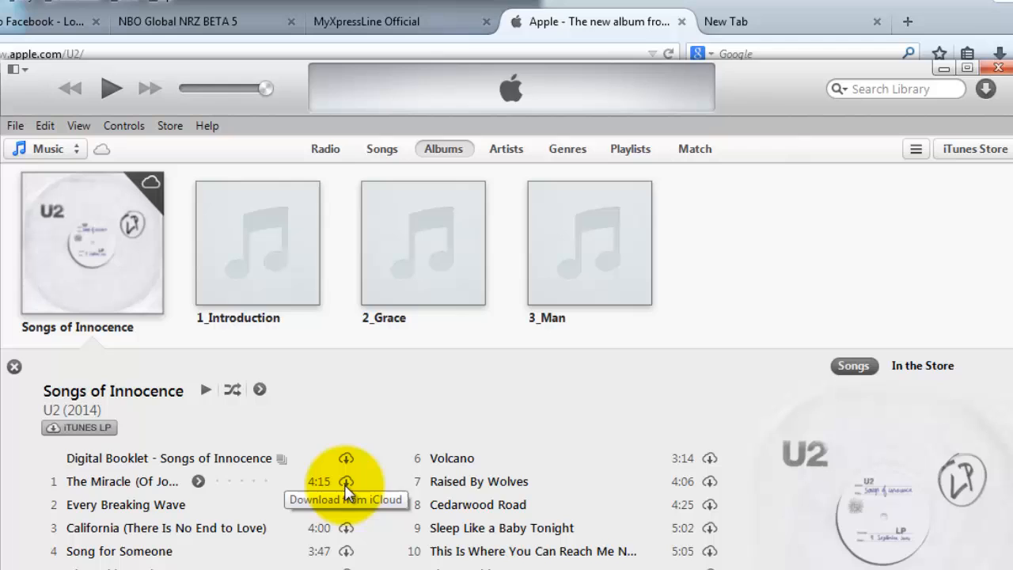
{"action": "left_click", "coordinate": [346, 481]}
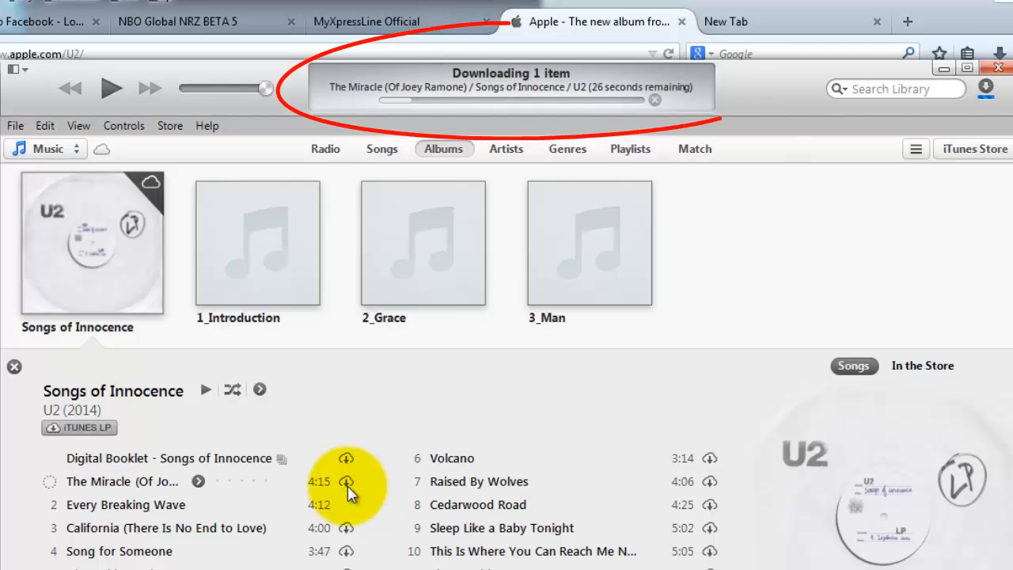